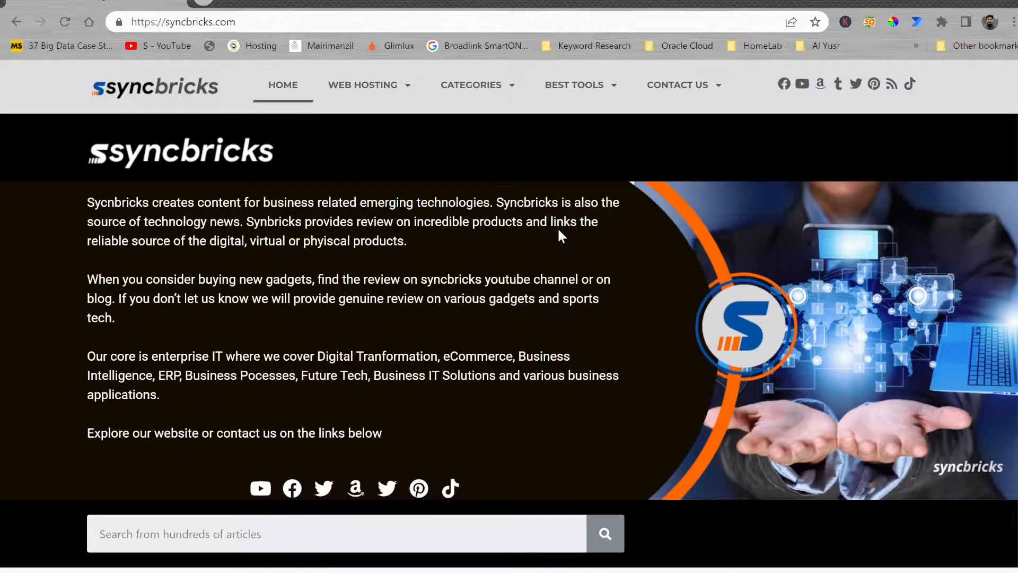
Run a Google web search for 'keycloack' from the address bar
text(ke)
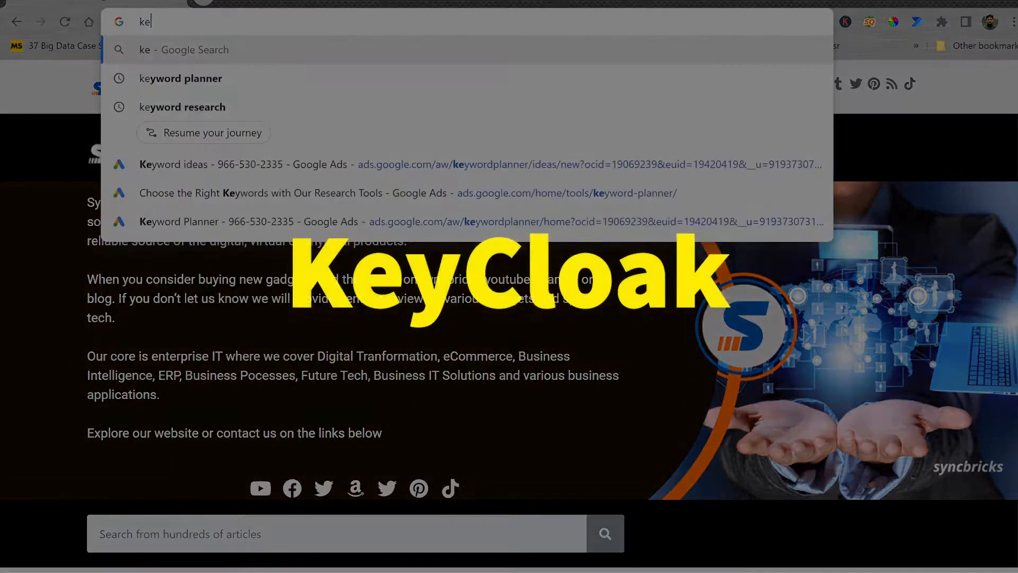
key(Return)
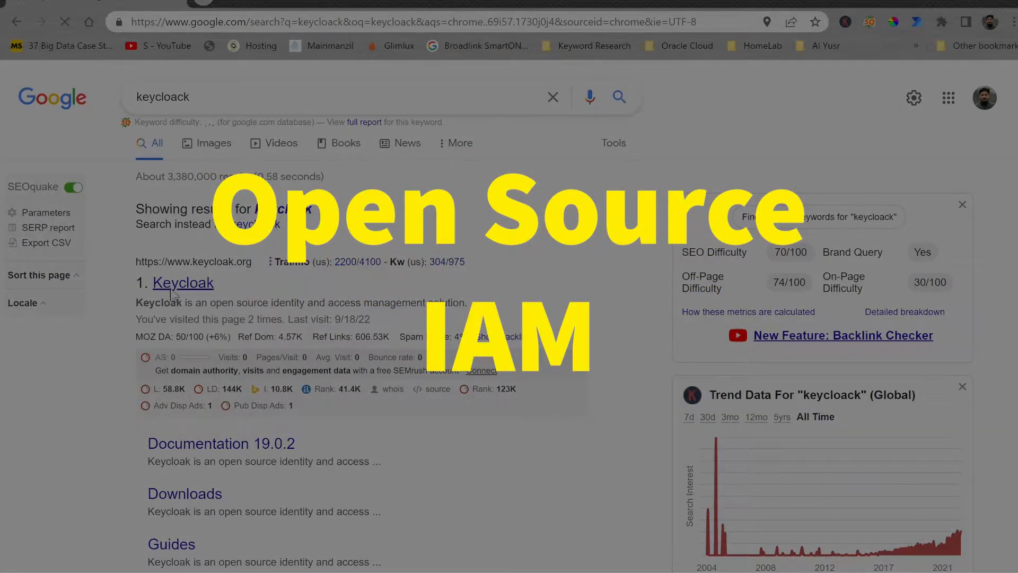
Open keycloak.org from the results and browse its feature sections, returning to the top
click(182, 282)
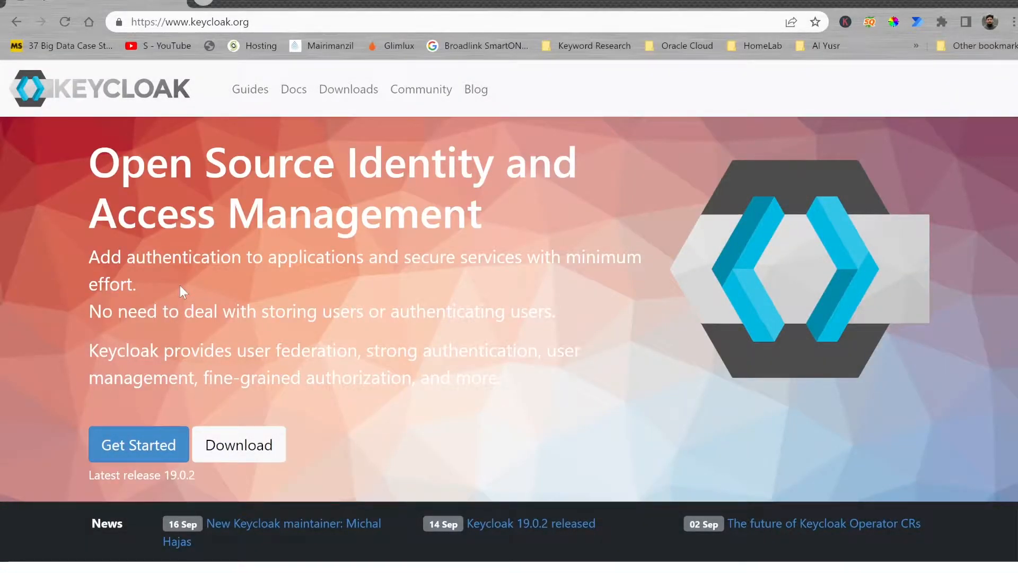
scroll(down, 3)
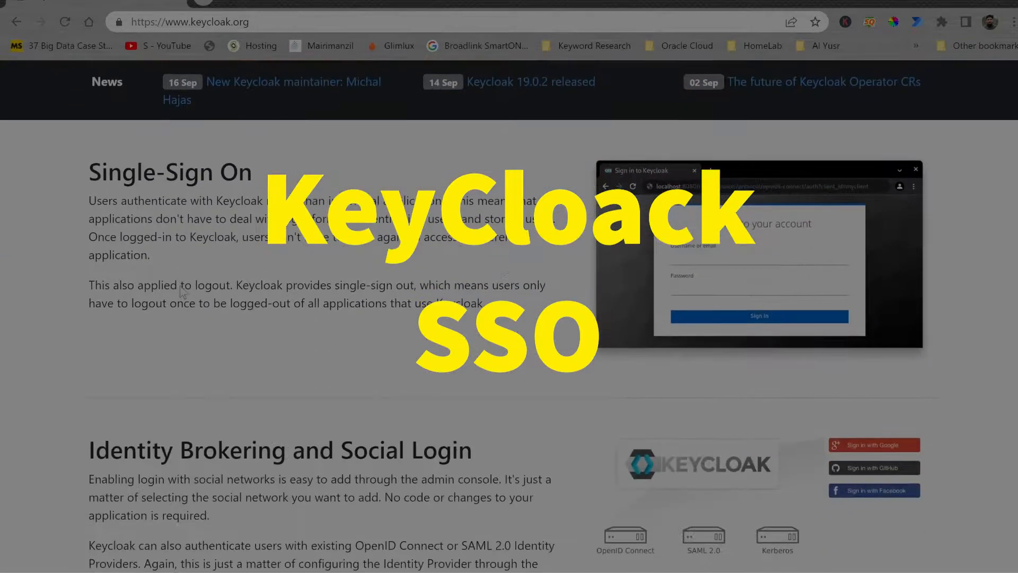
scroll(down, 3)
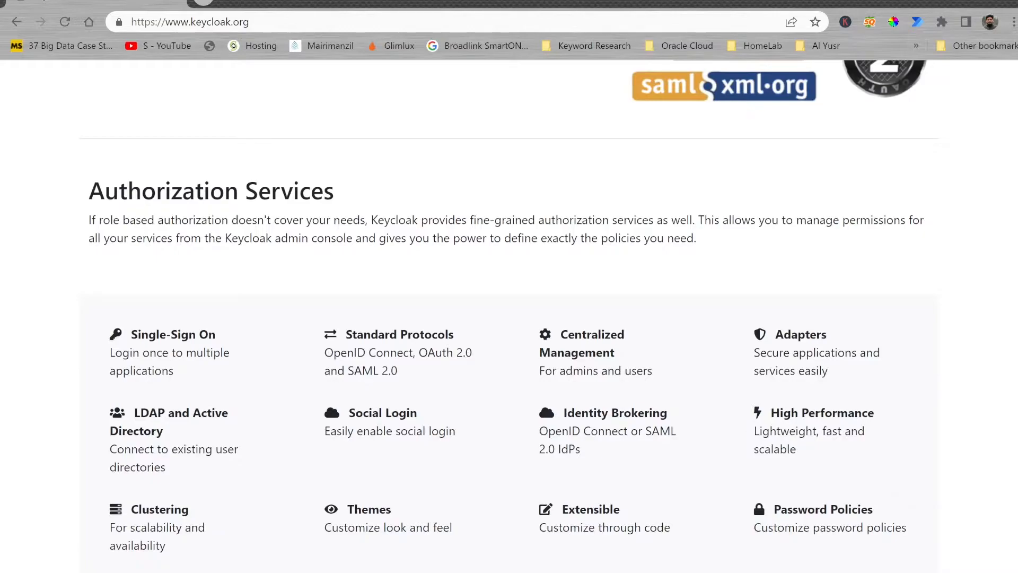
mouse_move(98, 550)
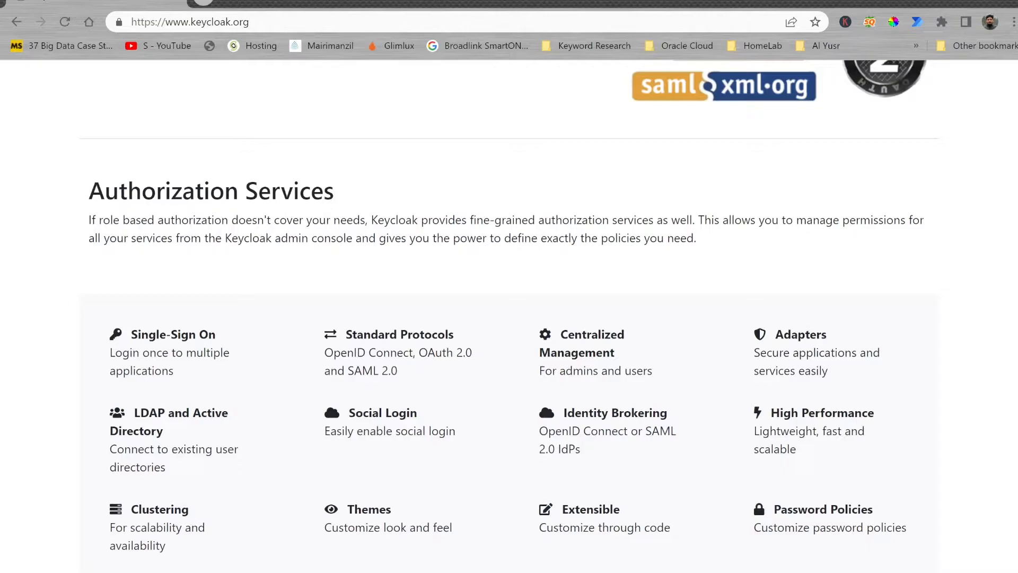
scroll(up, 3)
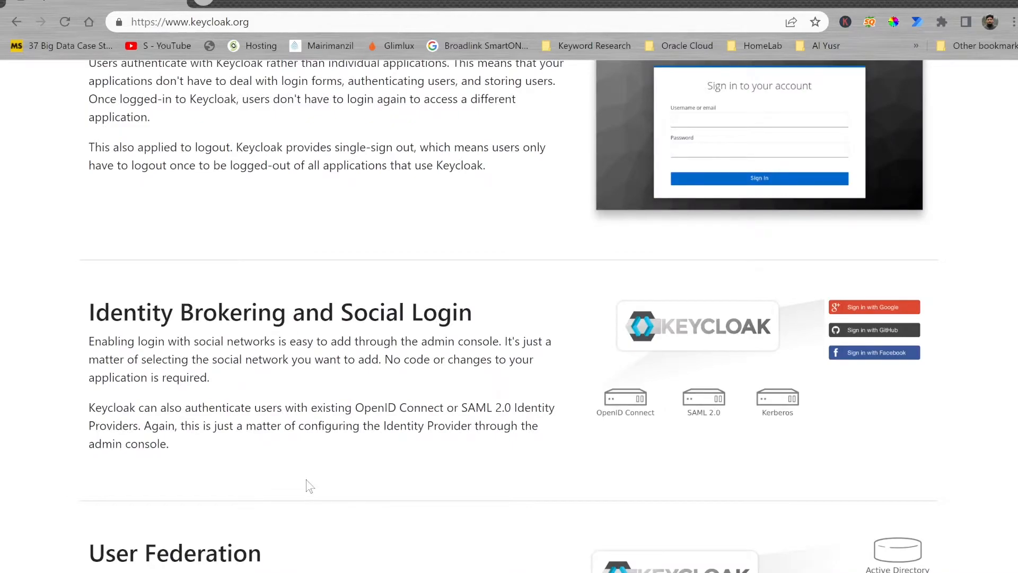
scroll(up, 3)
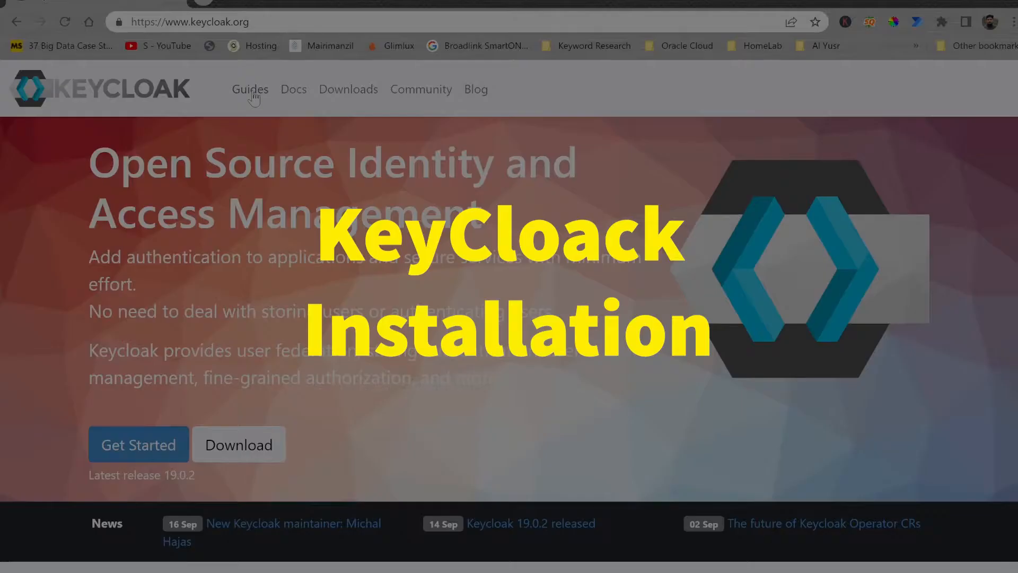
View the Guides catalogue, then move to the Docs page for version 19.0.2
click(249, 89)
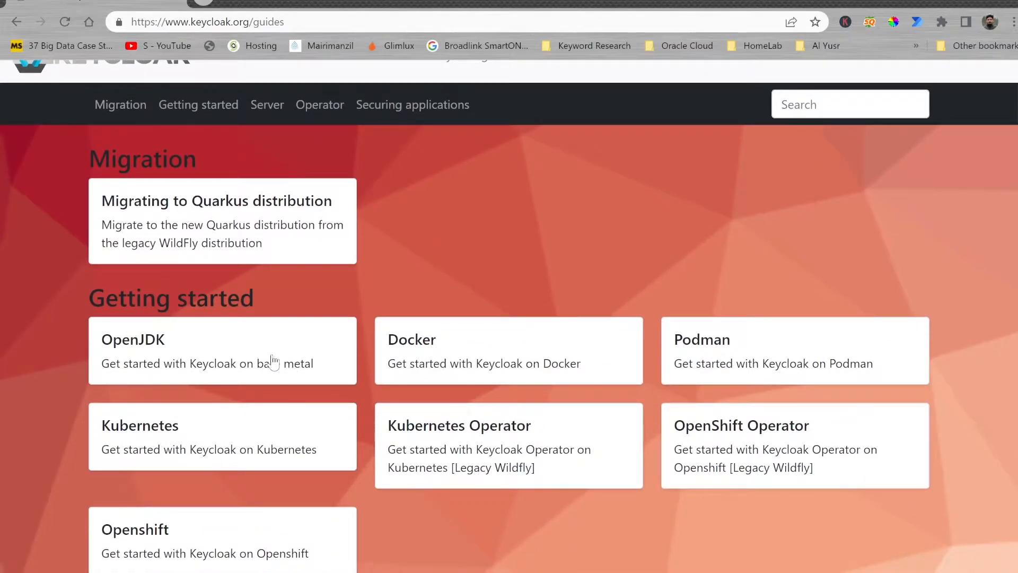
mouse_move(123, 354)
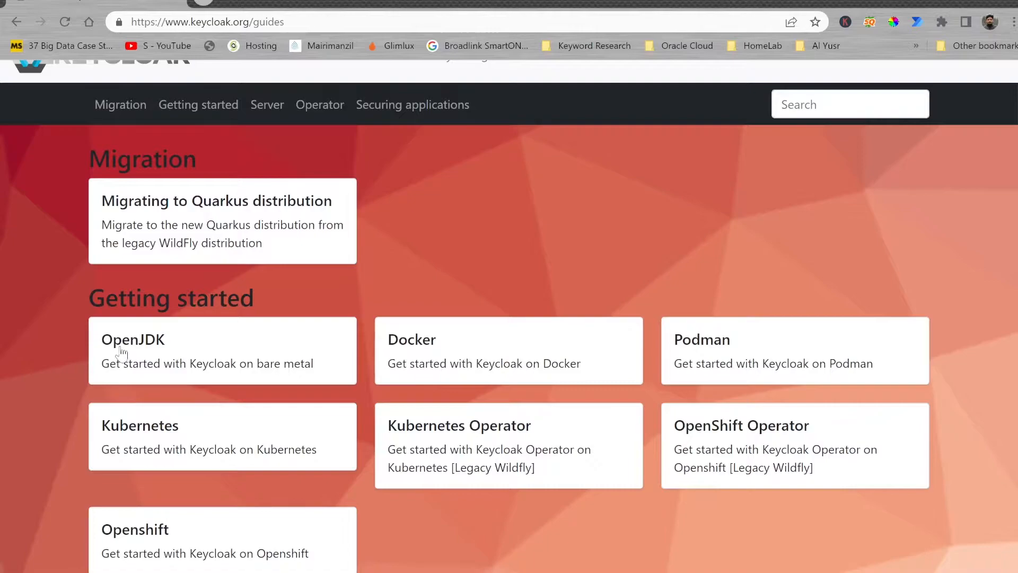
mouse_move(462, 375)
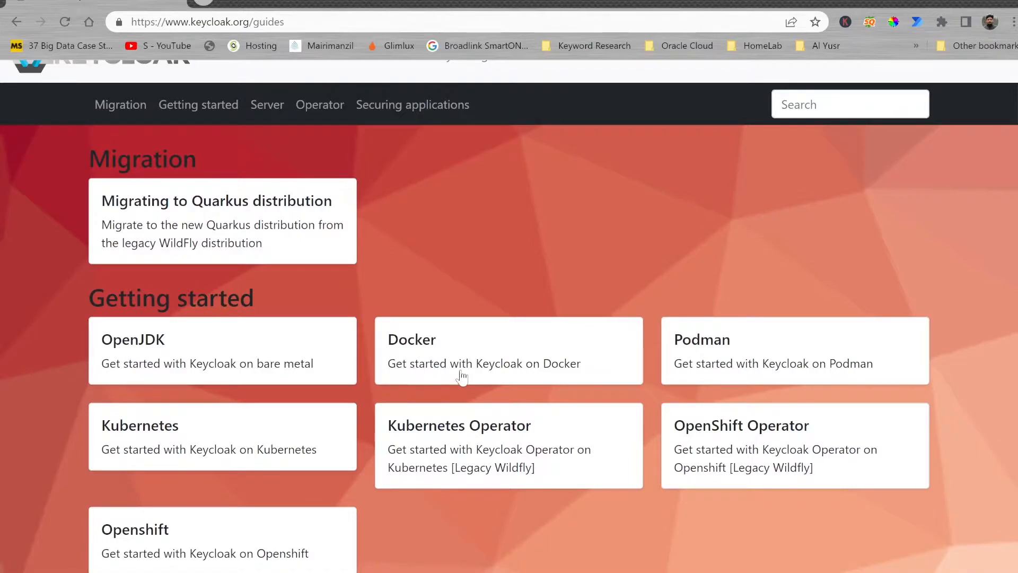
mouse_move(406, 351)
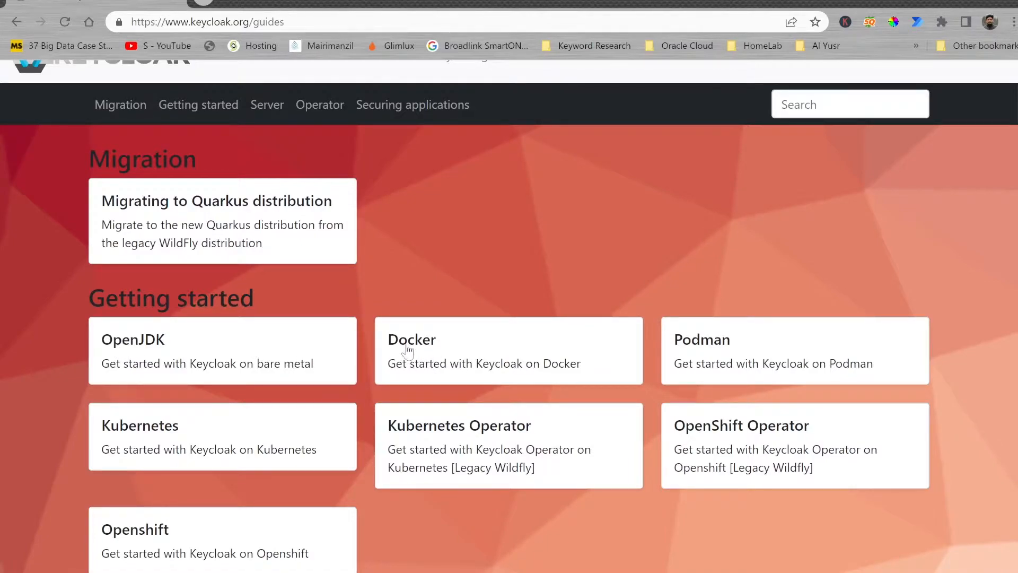
click(293, 89)
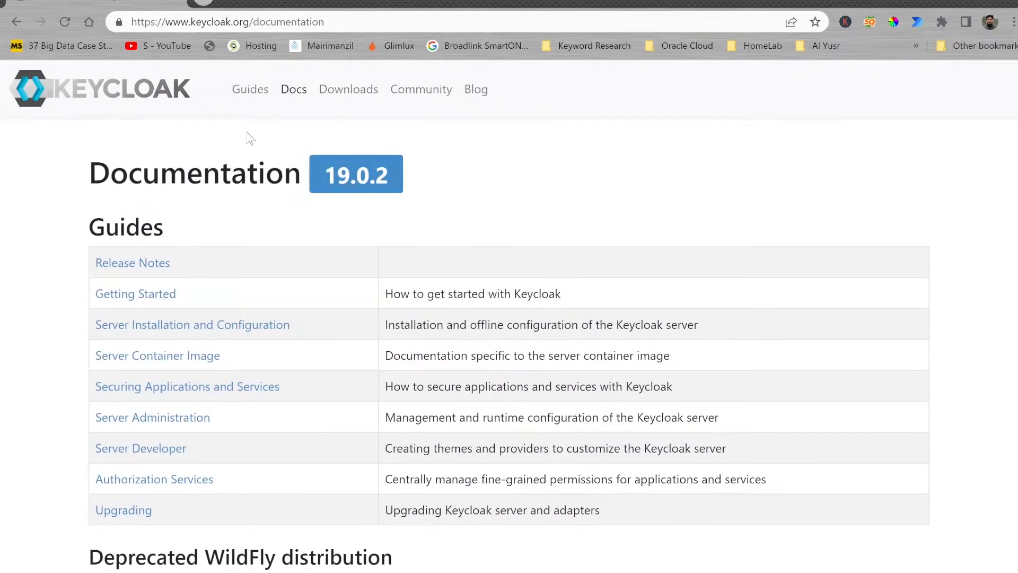
Browse the 19.0.2 Downloads tables and the Community page, then return to Guides
click(347, 89)
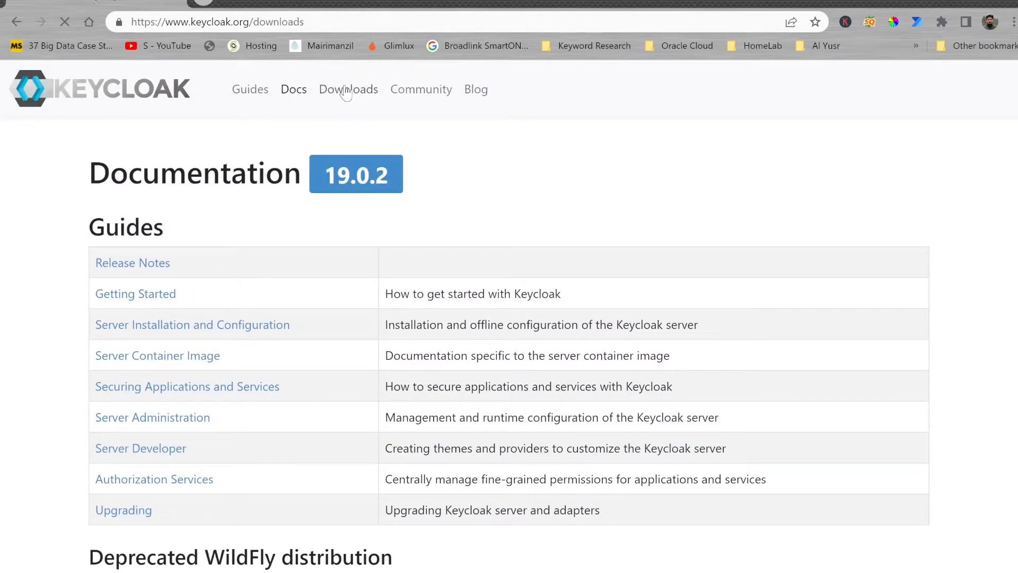
scroll(down, 3)
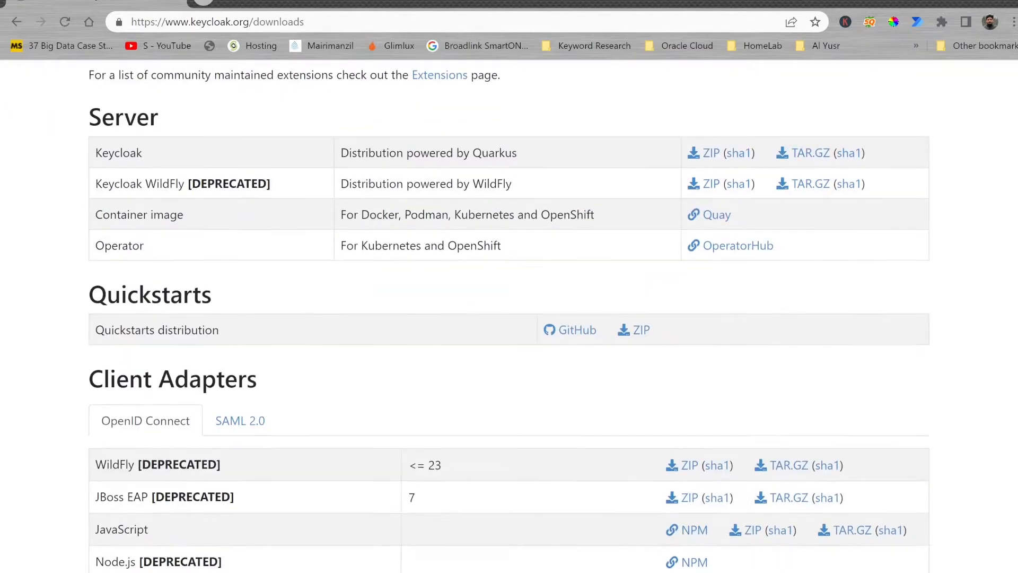
scroll(up, 3)
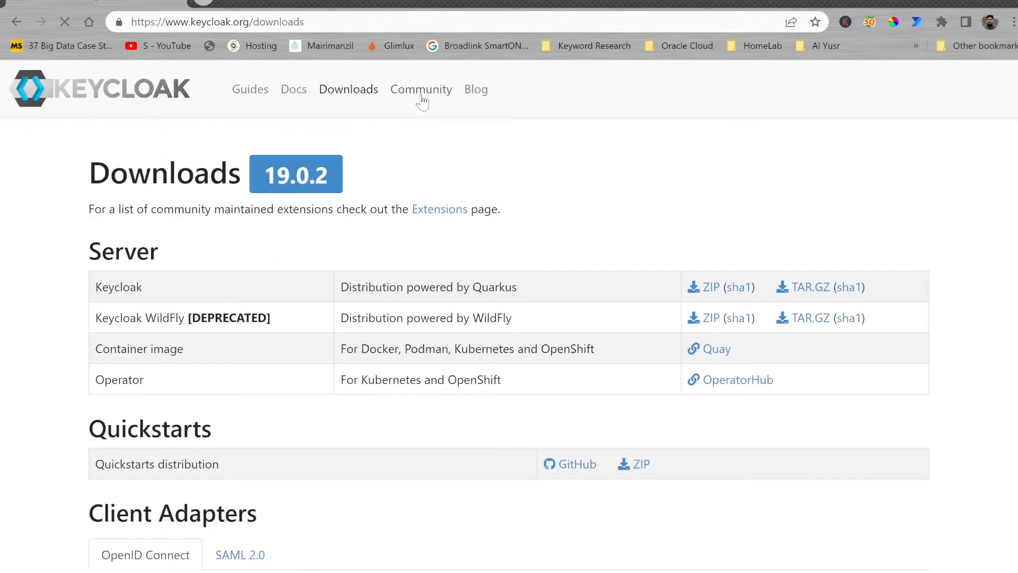
click(421, 89)
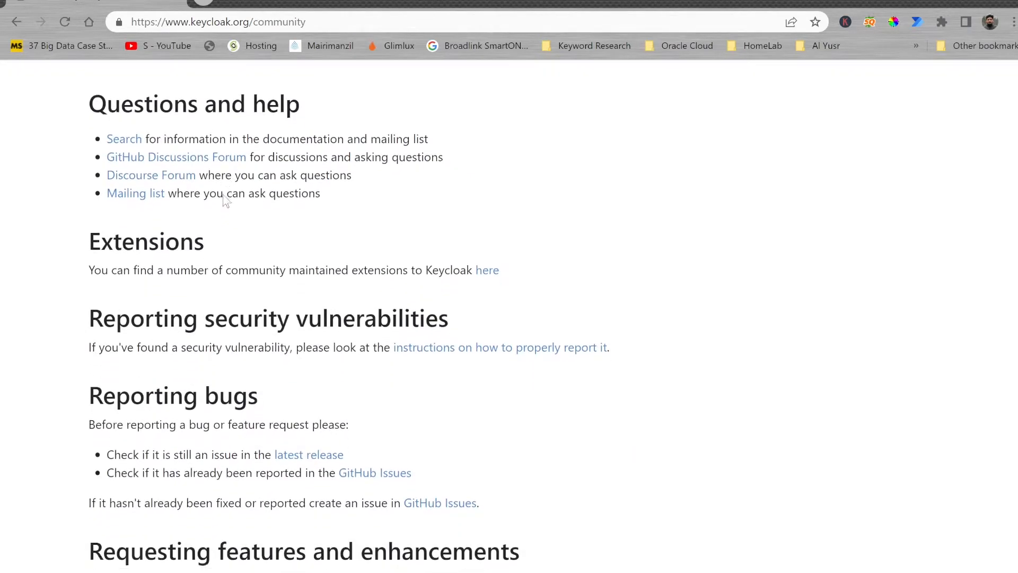
click(250, 65)
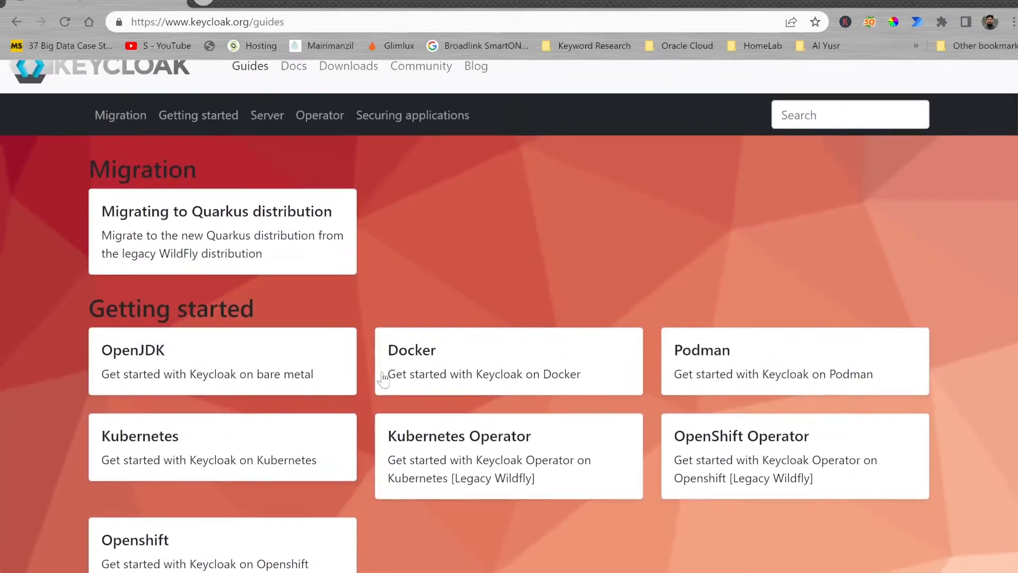
Open the Docker getting-started guide and highlight the default realm name 'master'
click(507, 360)
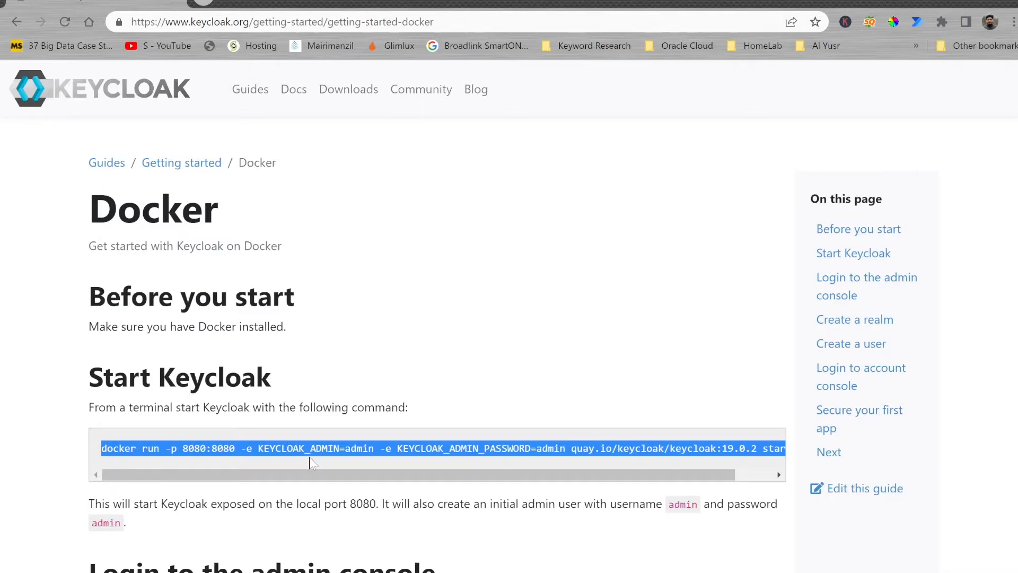
scroll(down, 3)
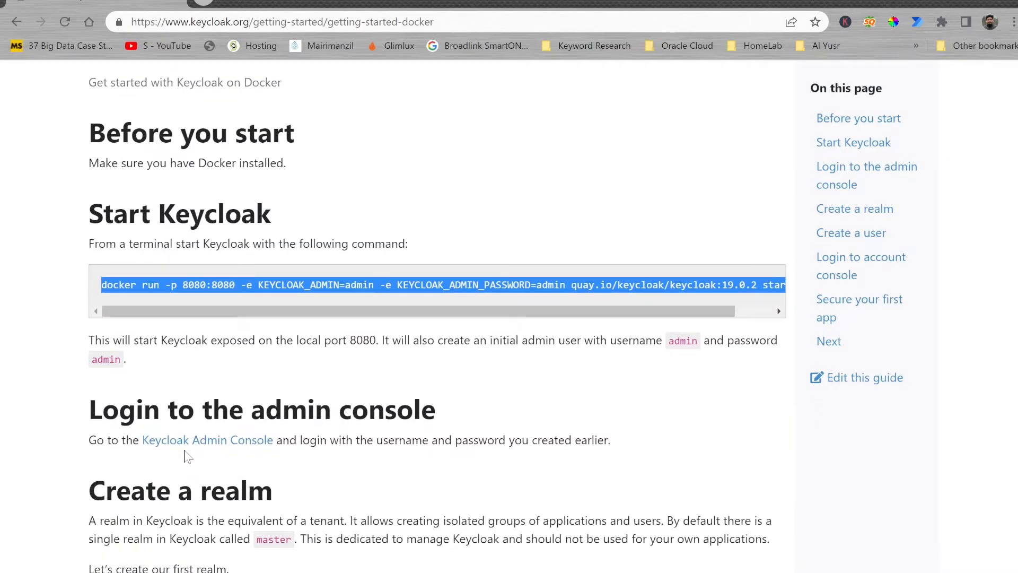
scroll(down, 3)
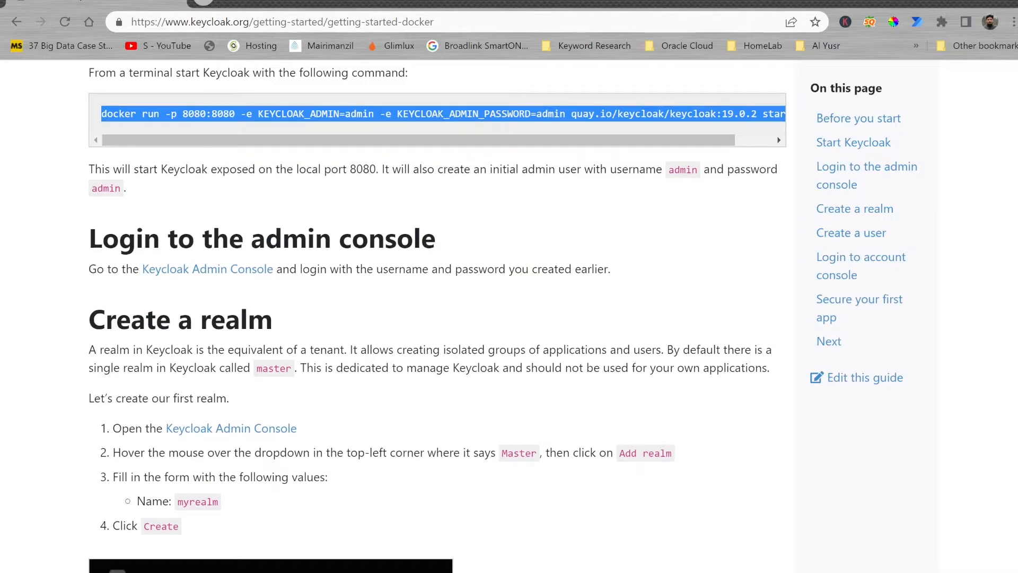
double_click(272, 368)
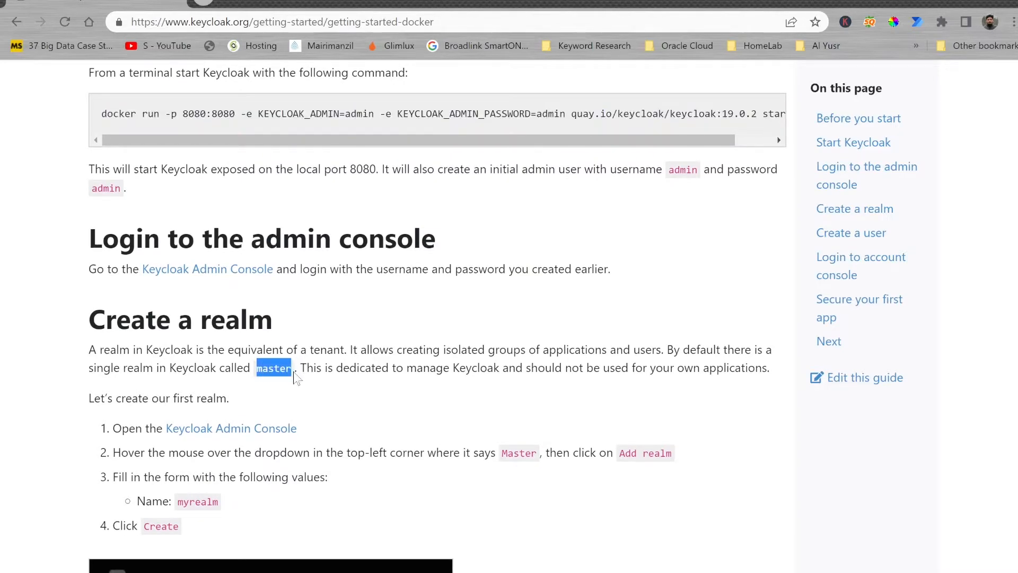
Read on through the user and client setup sections to the Next steps
scroll(down, 3)
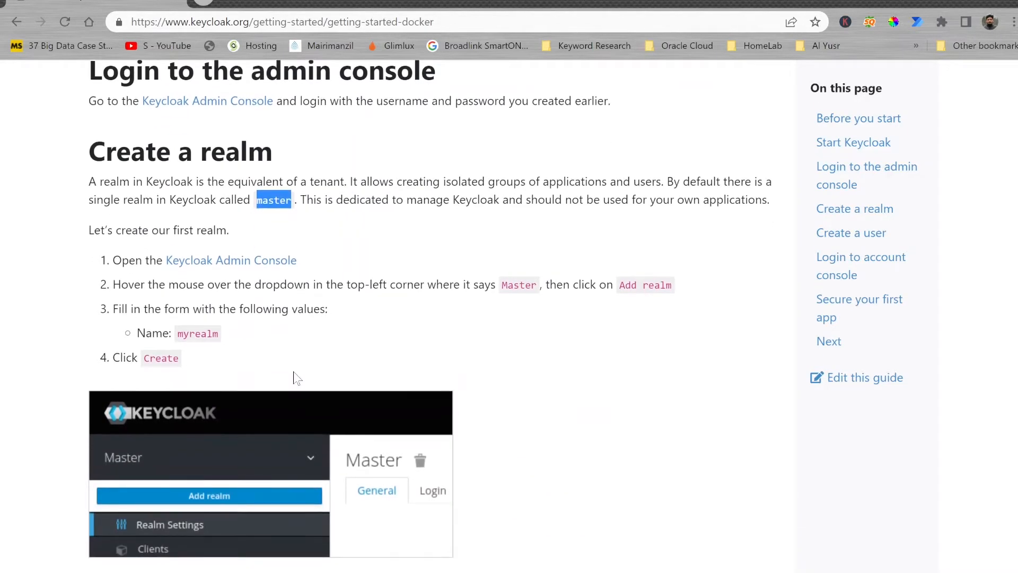
scroll(down, 3)
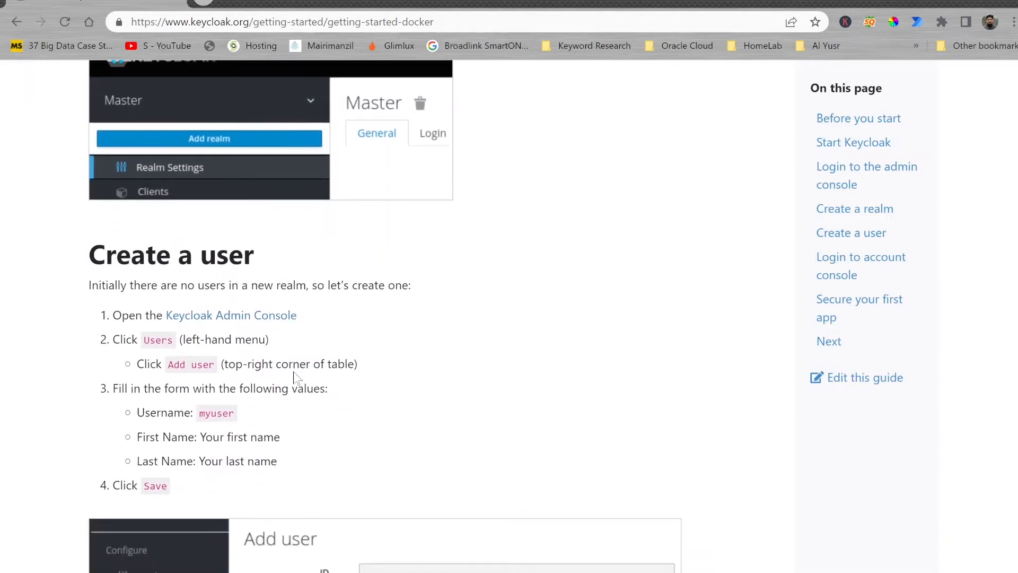
scroll(down, 3)
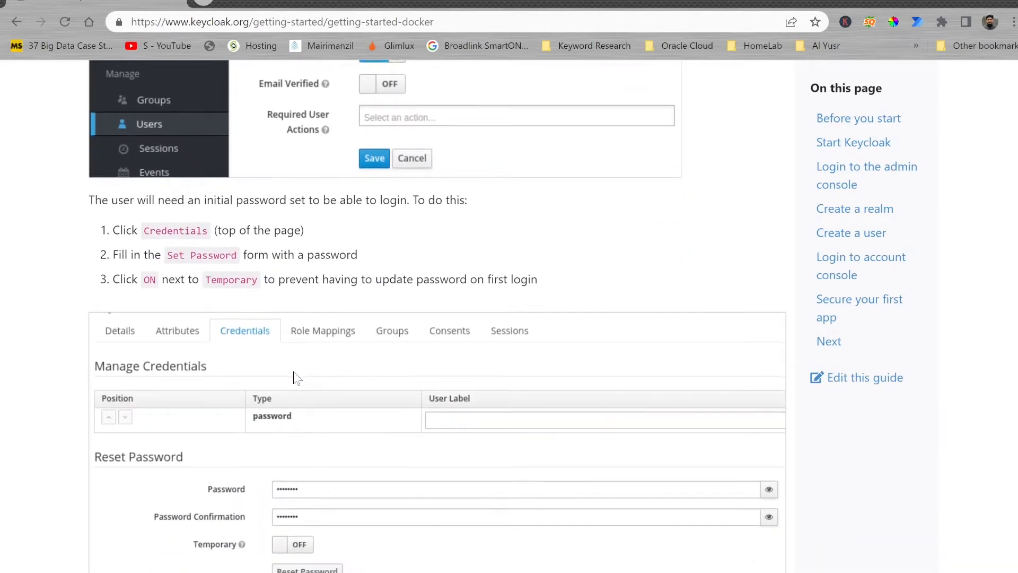
scroll(down, 3)
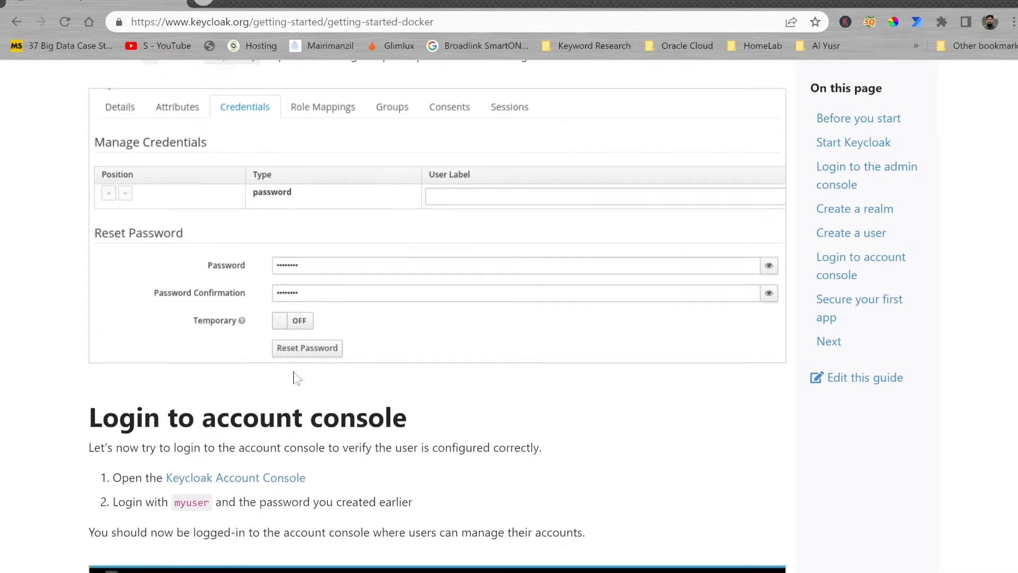
scroll(down, 3)
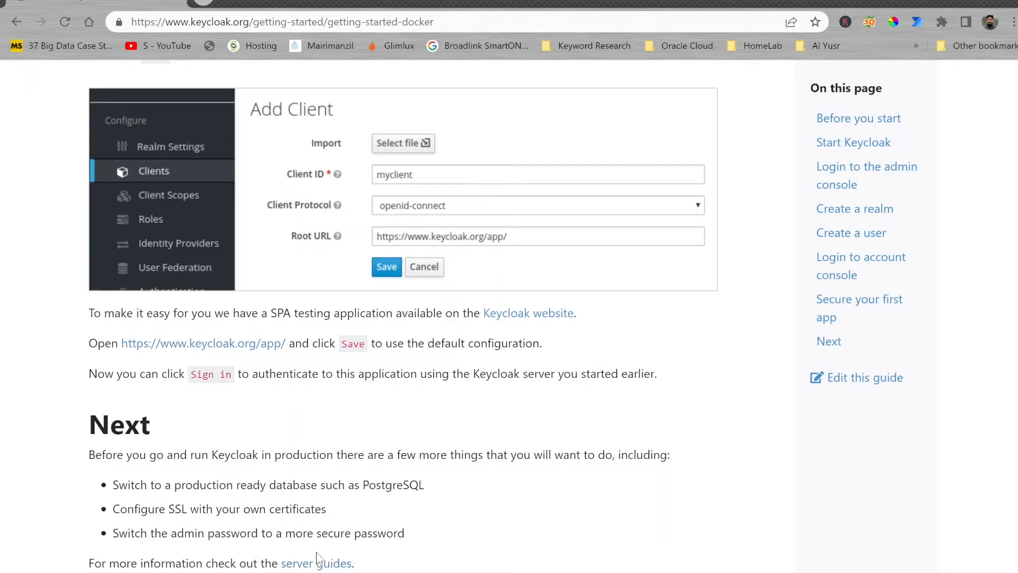
Follow the 'server guides' link and scroll to the Server section with TLS and logging guides
click(316, 563)
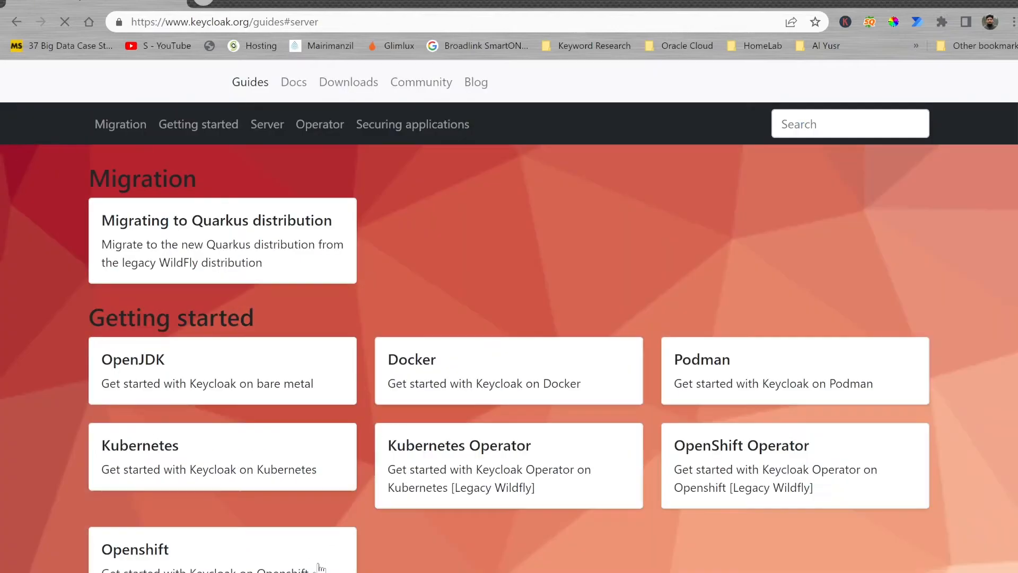
scroll(down, 3)
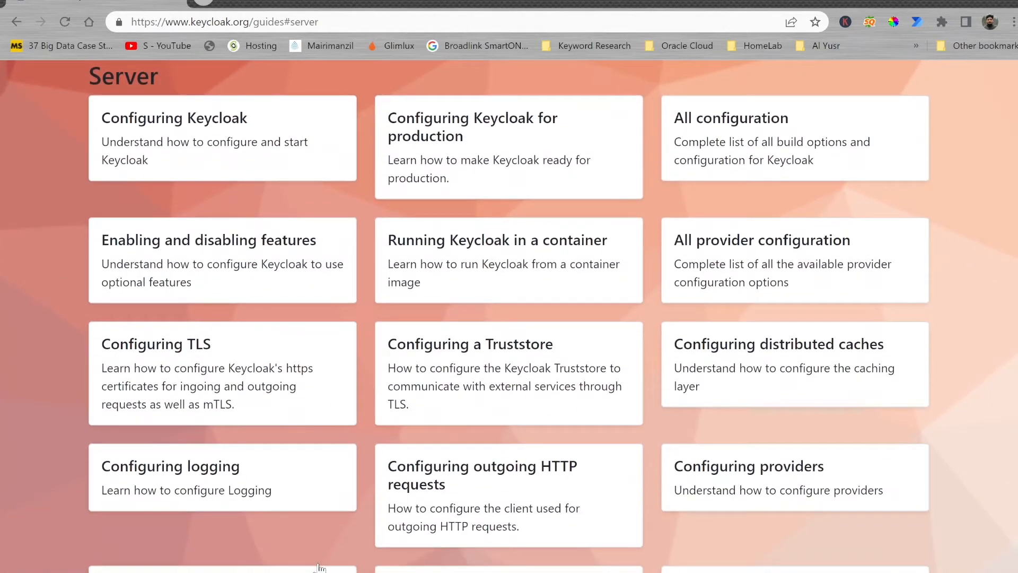
mouse_move(275, 179)
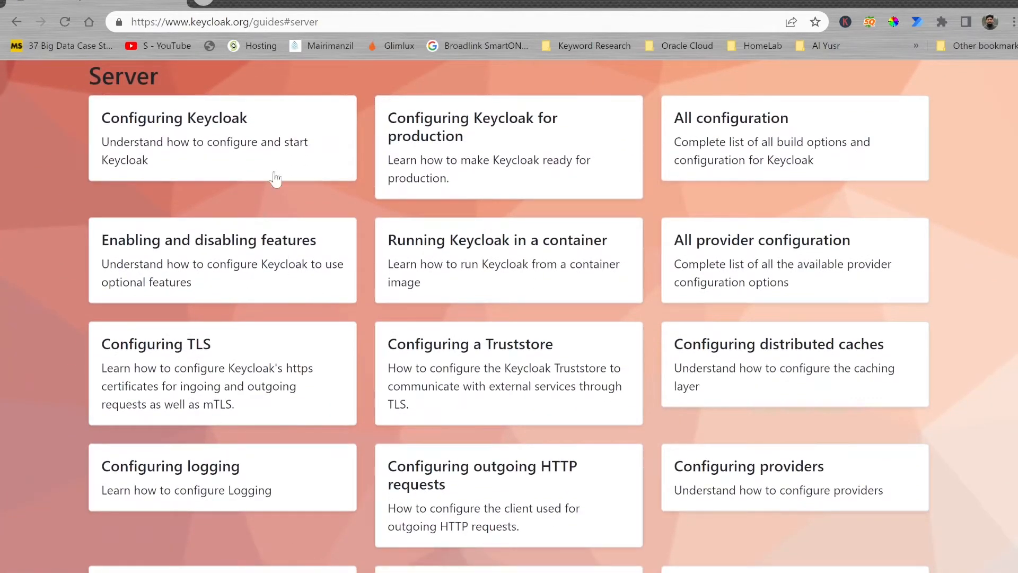
mouse_move(567, 451)
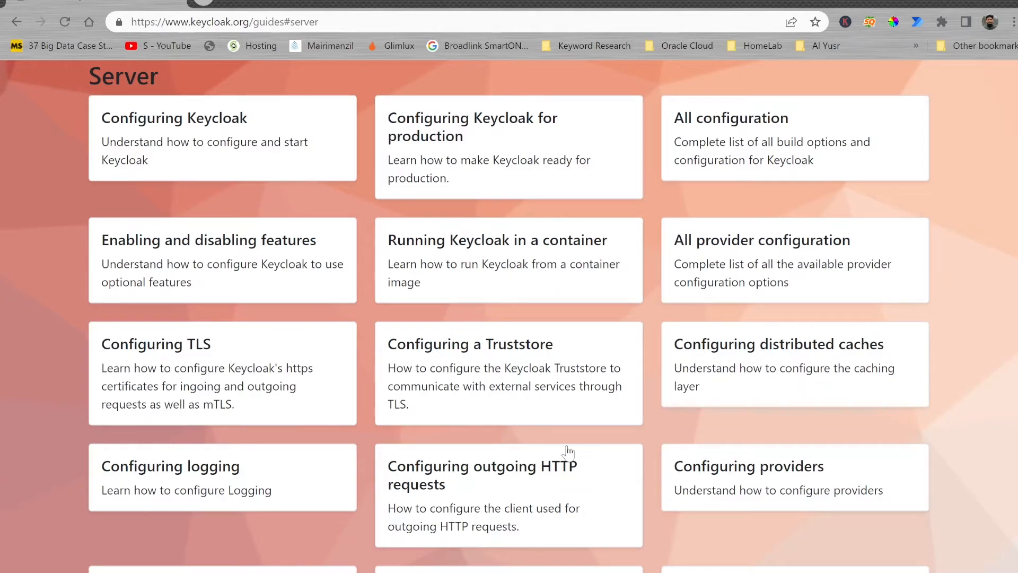